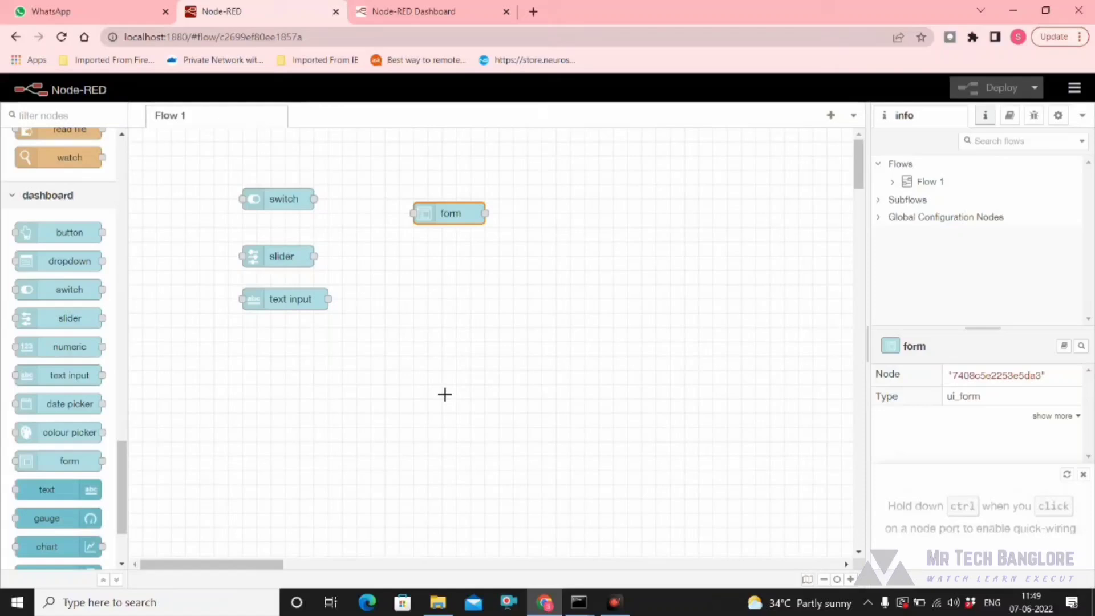
pyautogui.moveTo(412, 286)
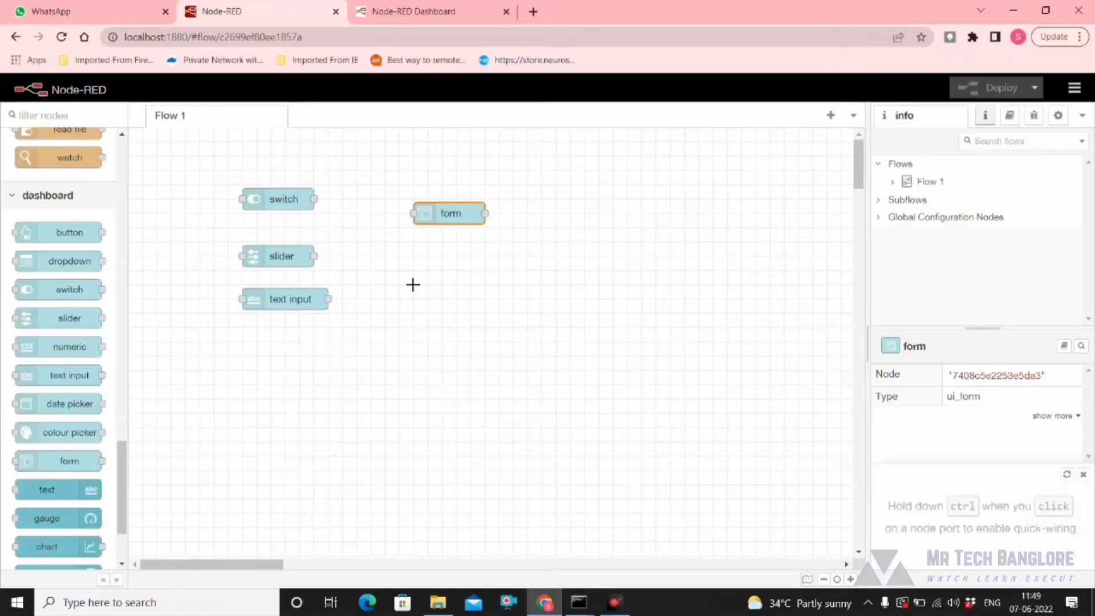
pyautogui.moveTo(677, 292)
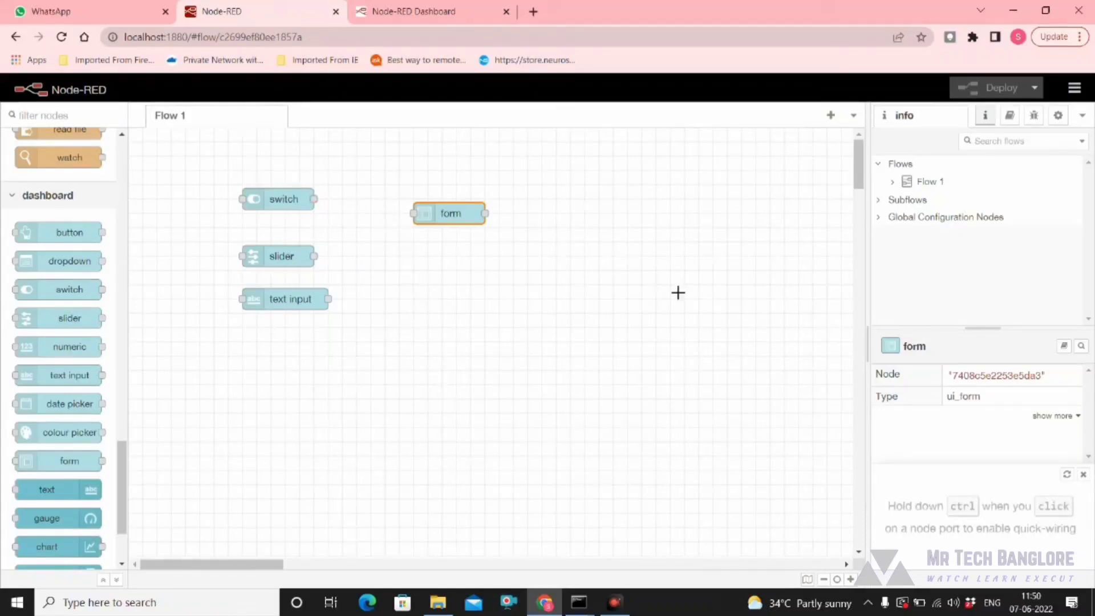
# - Switch from the flow editor to the live Node-RED Dashboard browser tab
pyautogui.click(413, 11)
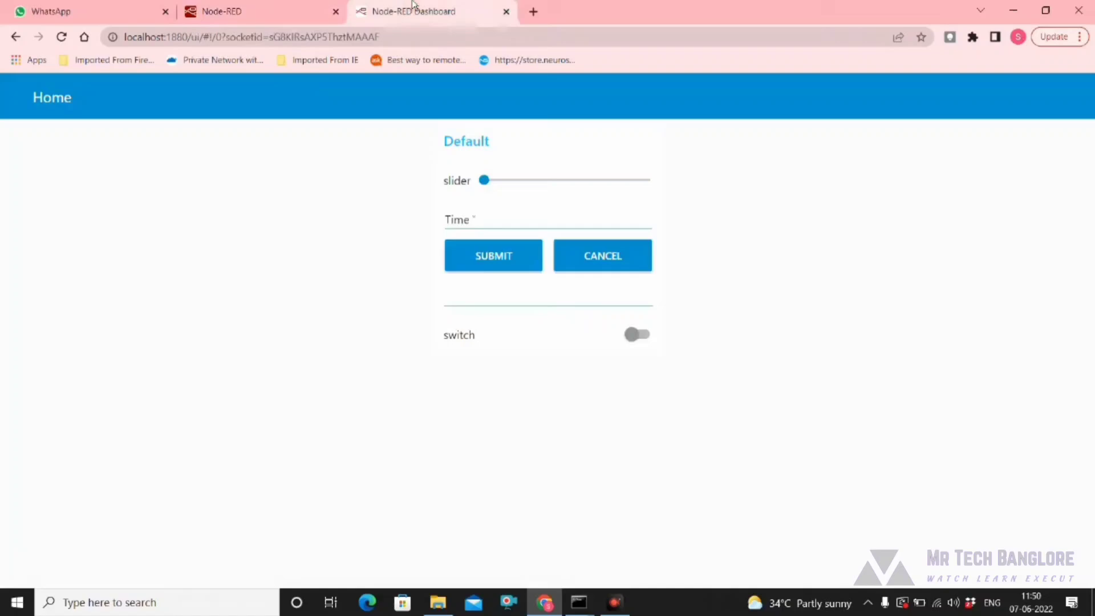
pyautogui.moveTo(364, 149)
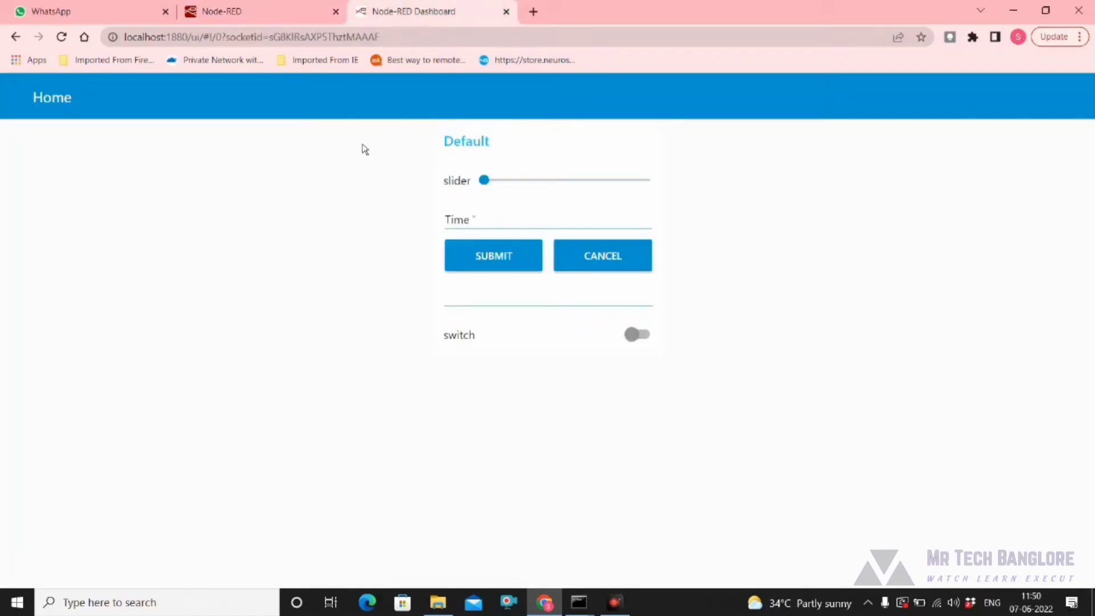
pyautogui.moveTo(186, 81)
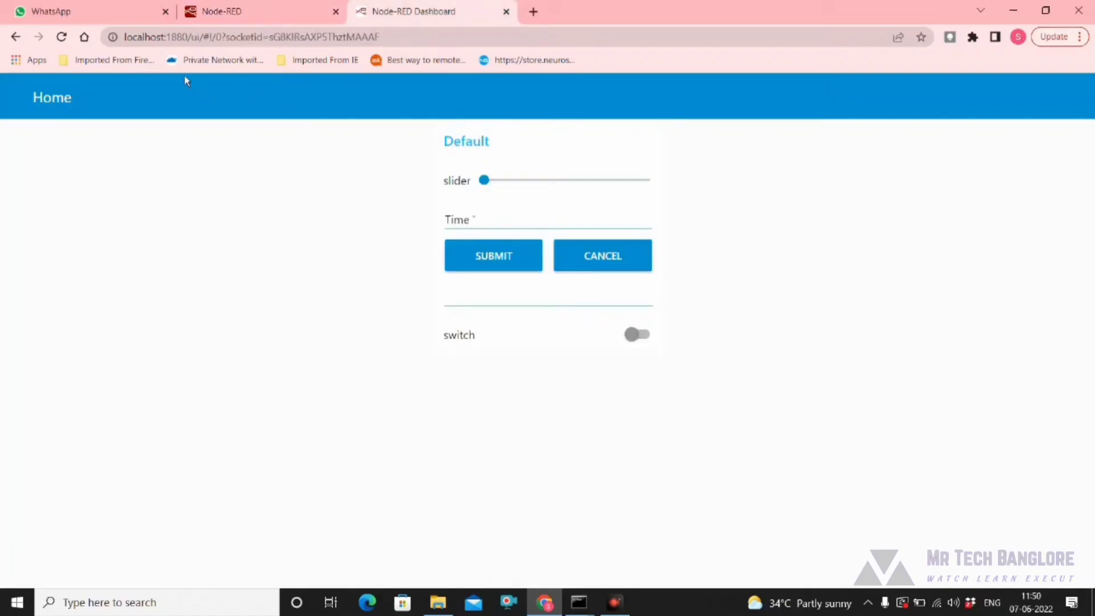
pyautogui.moveTo(375, 271)
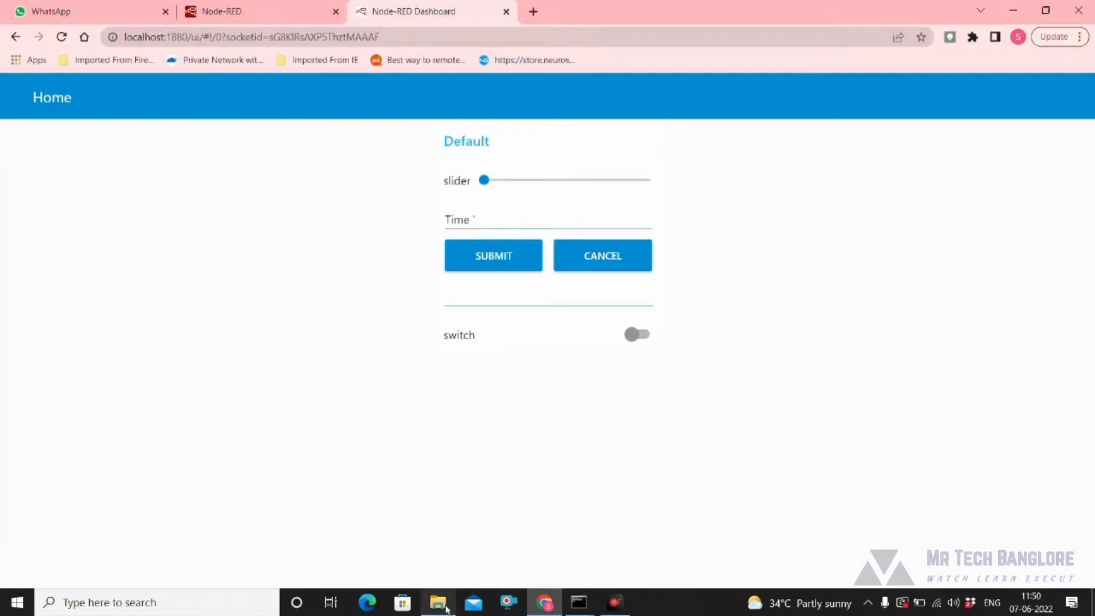
# - From the .node-red folder, open settings.js in Notepad via Open with
pyautogui.click(443, 602)
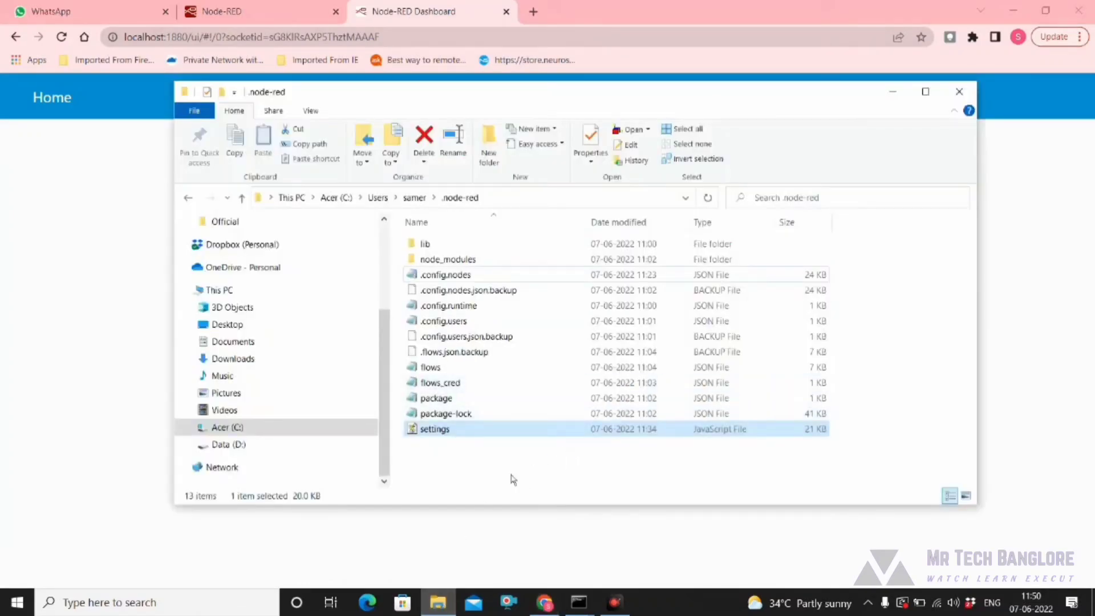
pyautogui.rightClick(434, 429)
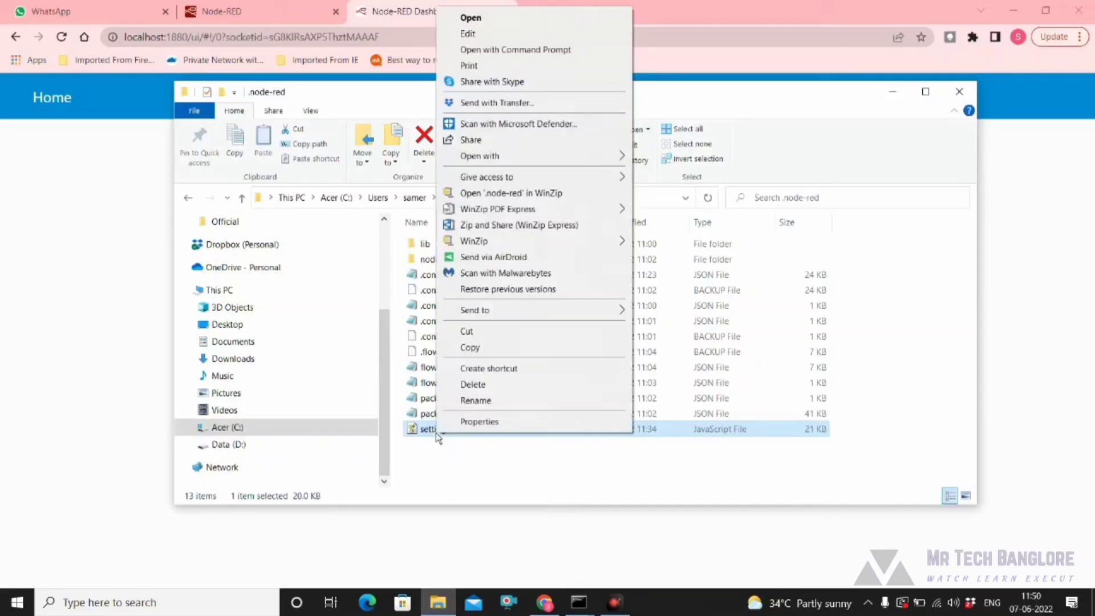
pyautogui.moveTo(499, 51)
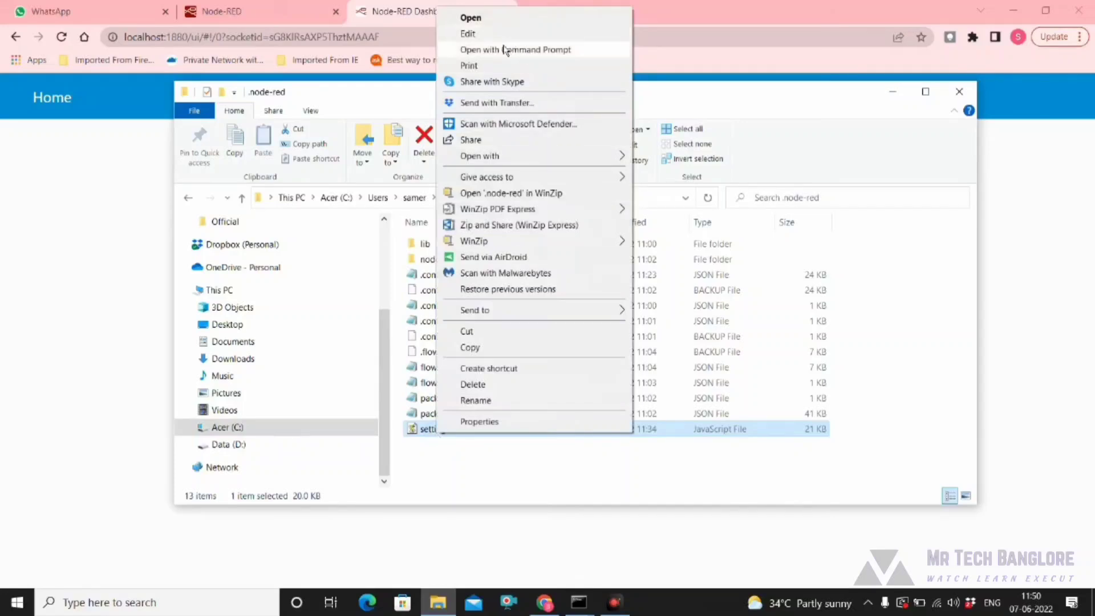
pyautogui.click(479, 157)
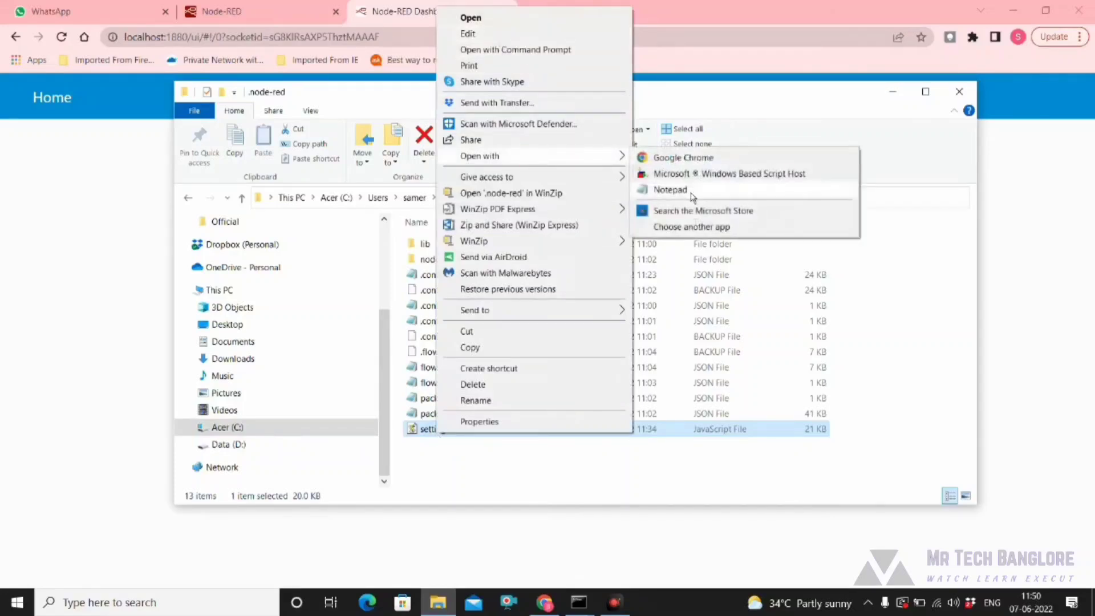
pyautogui.click(670, 189)
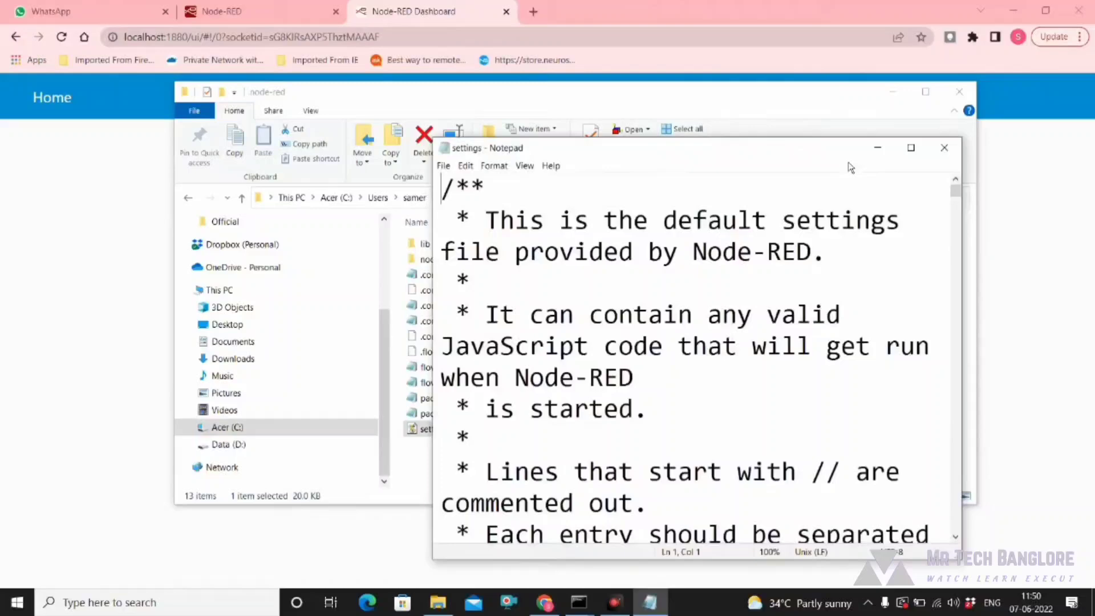
# - Find the httpNodeAuth line, uncomment it, and select the password-hash documentation URL
pyautogui.click(911, 147)
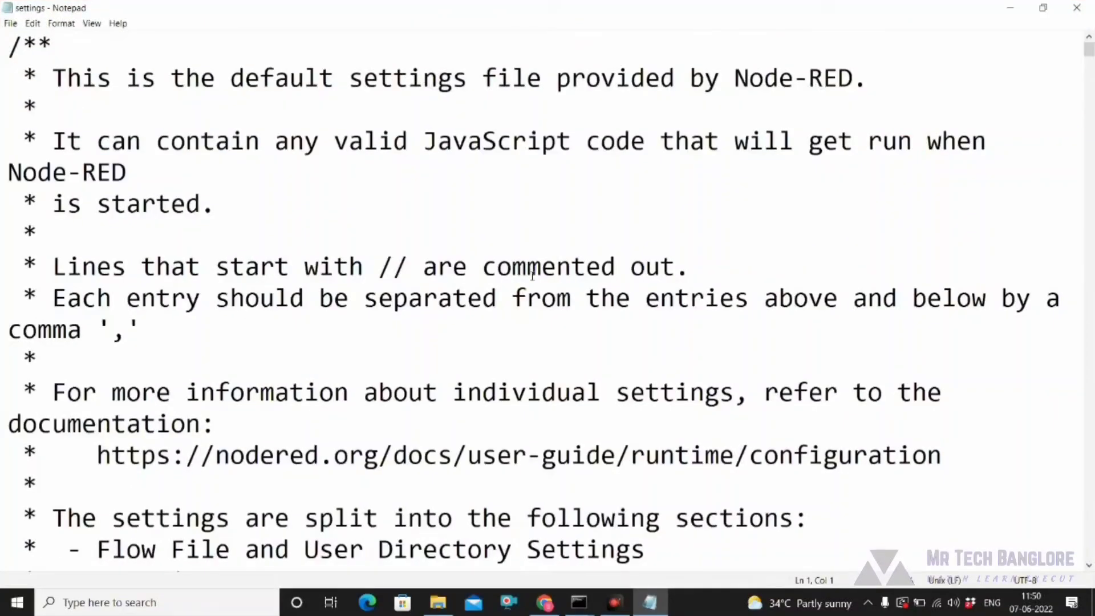
pyautogui.press('Ctrl+f')
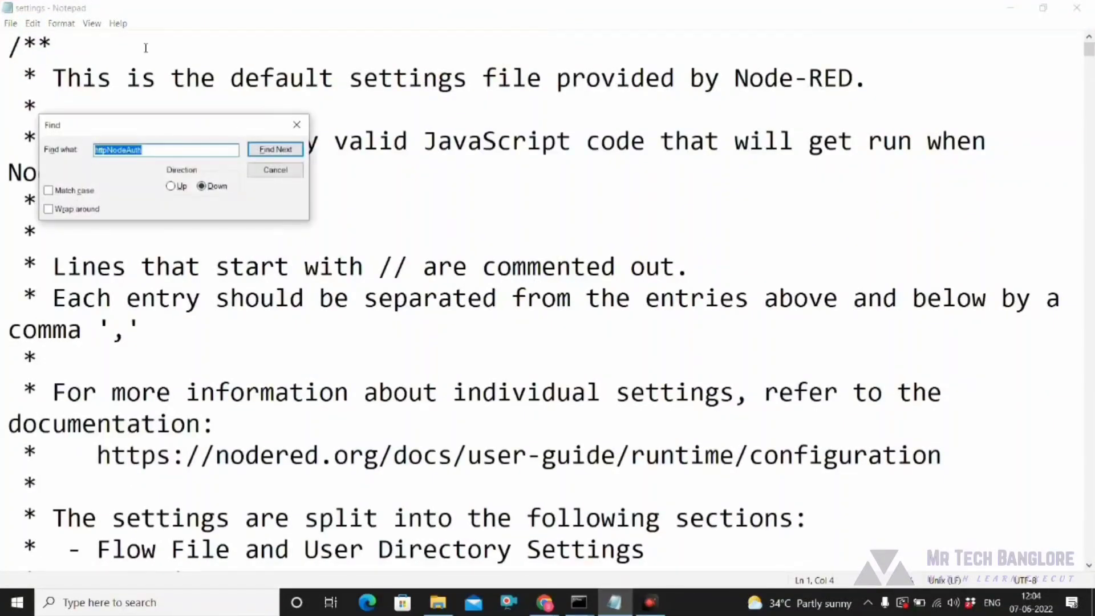
pyautogui.write('http')
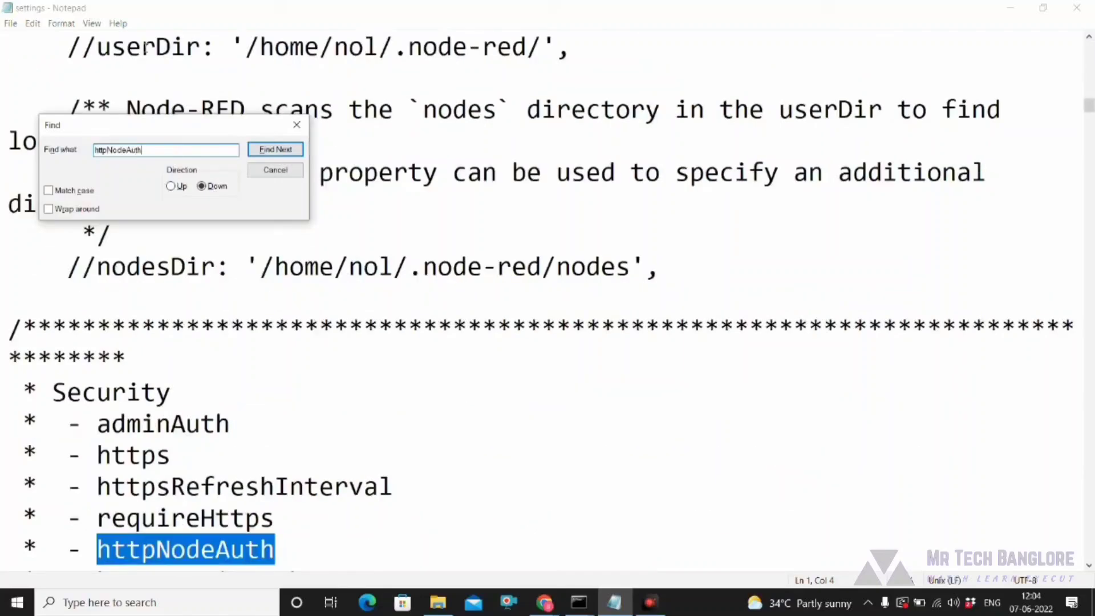
pyautogui.click(275, 150)
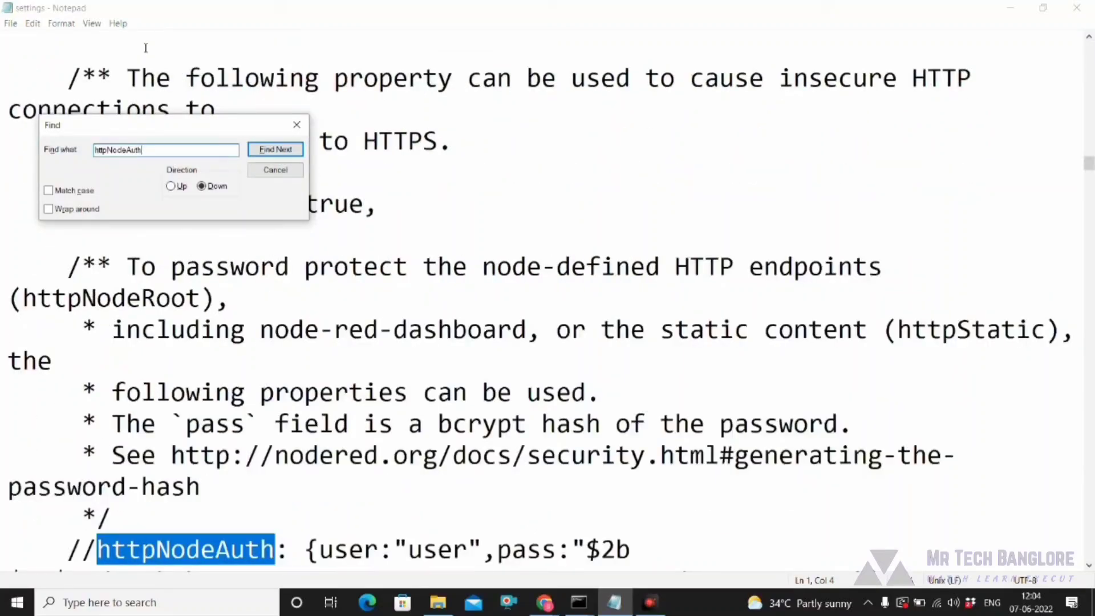
pyautogui.click(275, 148)
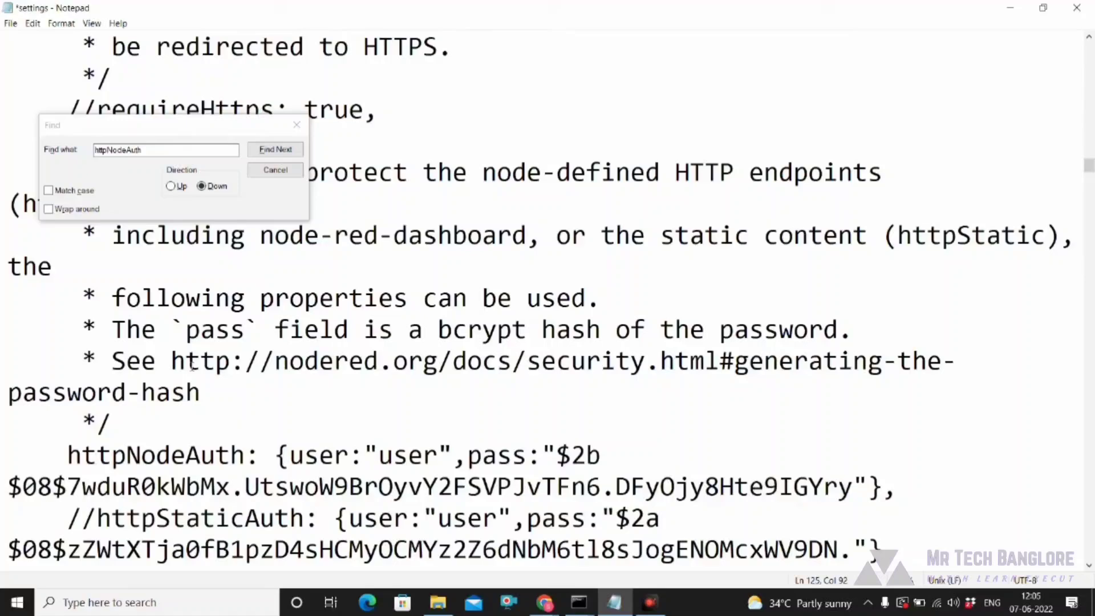
pyautogui.moveTo(170, 362); pyautogui.dragTo(210, 391)
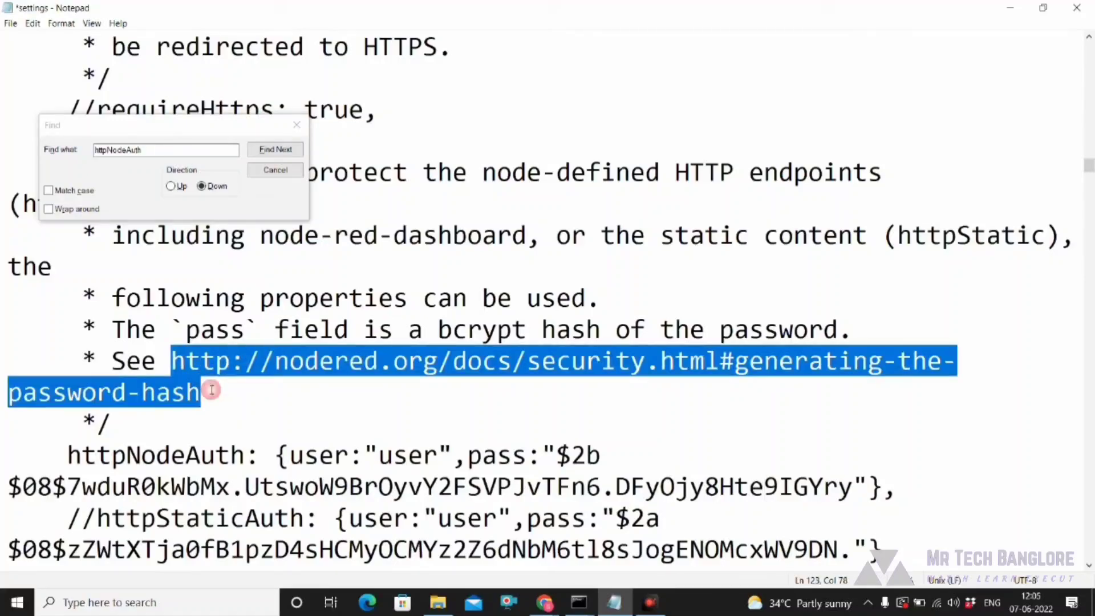
pyautogui.moveTo(543, 608)
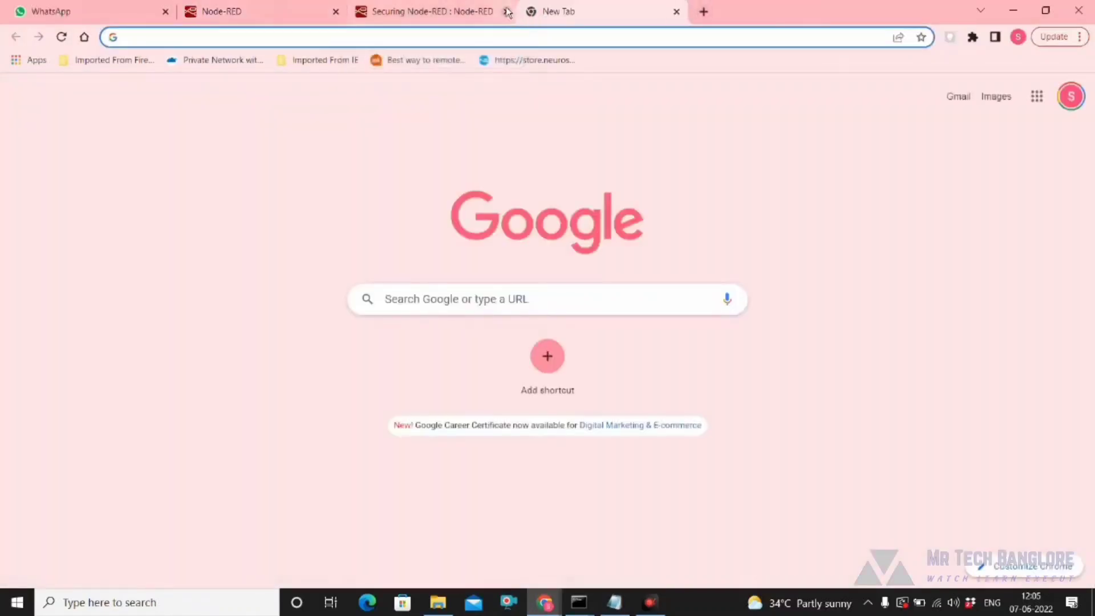
# - Load nodered.org/docs/security.html and jump to the Generating the password hash section
pyautogui.write('http://nodered.org/docs/security.html#generating-the-password-hash')
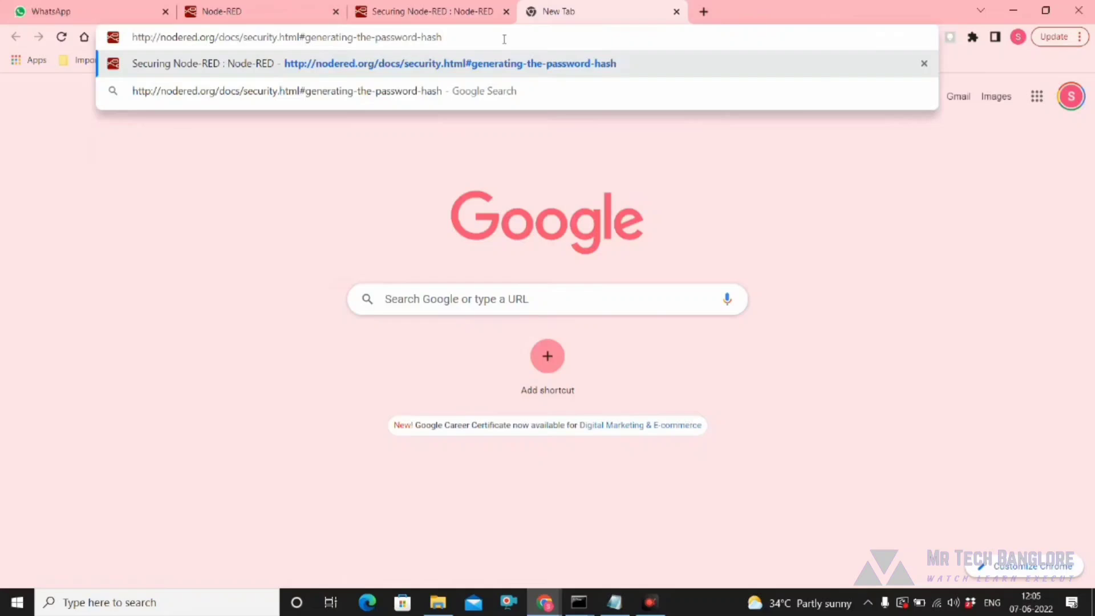
pyautogui.click(449, 63)
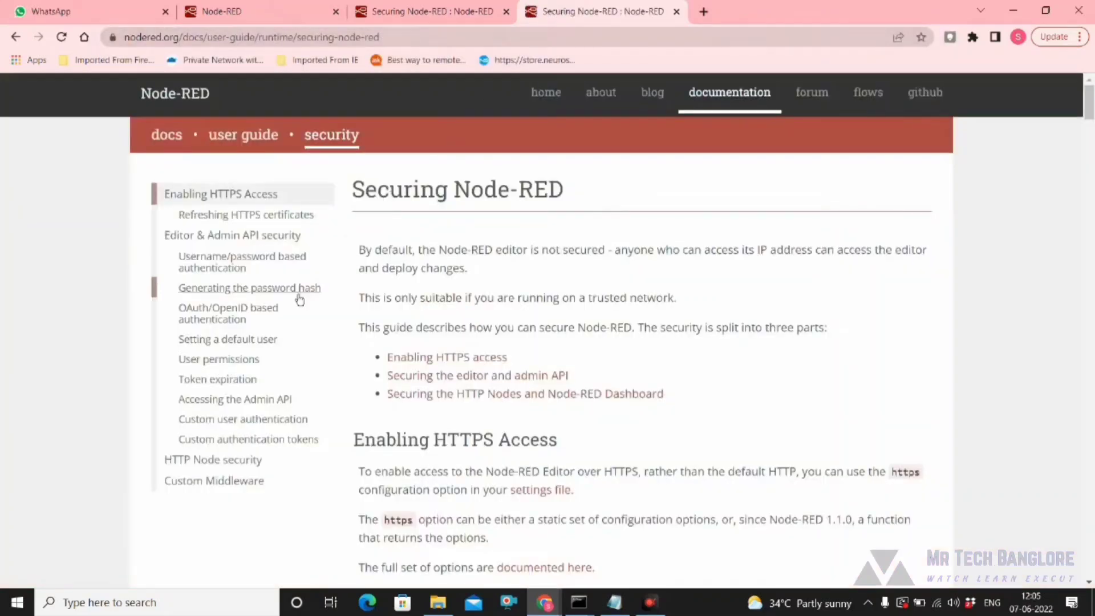
pyautogui.click(249, 287)
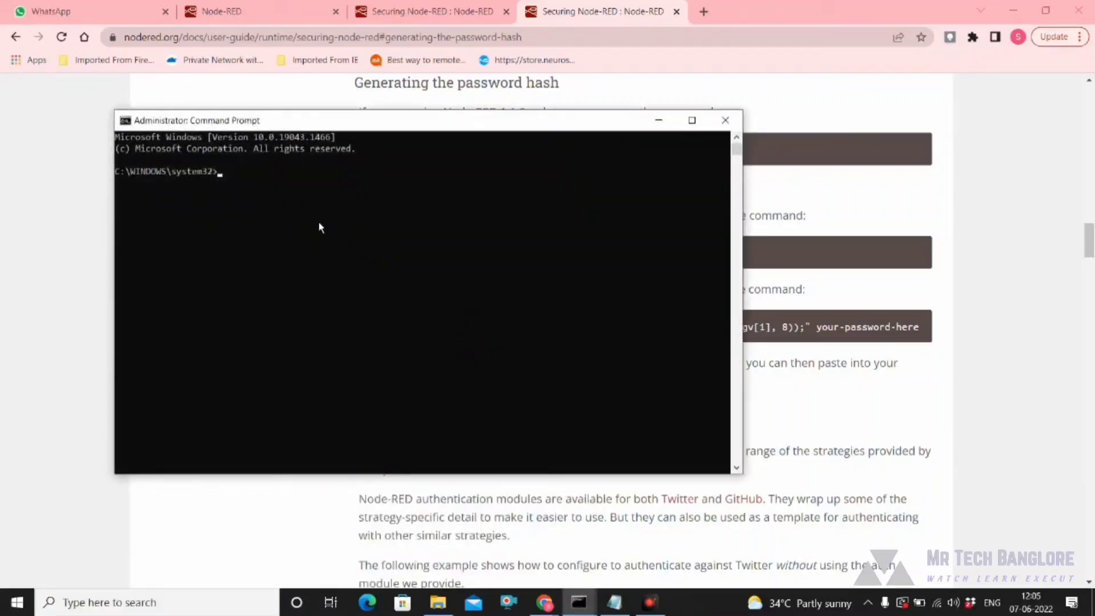
# - Run node-red admin hash-pw in an administrator Command Prompt to generate the hash
pyautogui.write('node-red admin hash-pw')
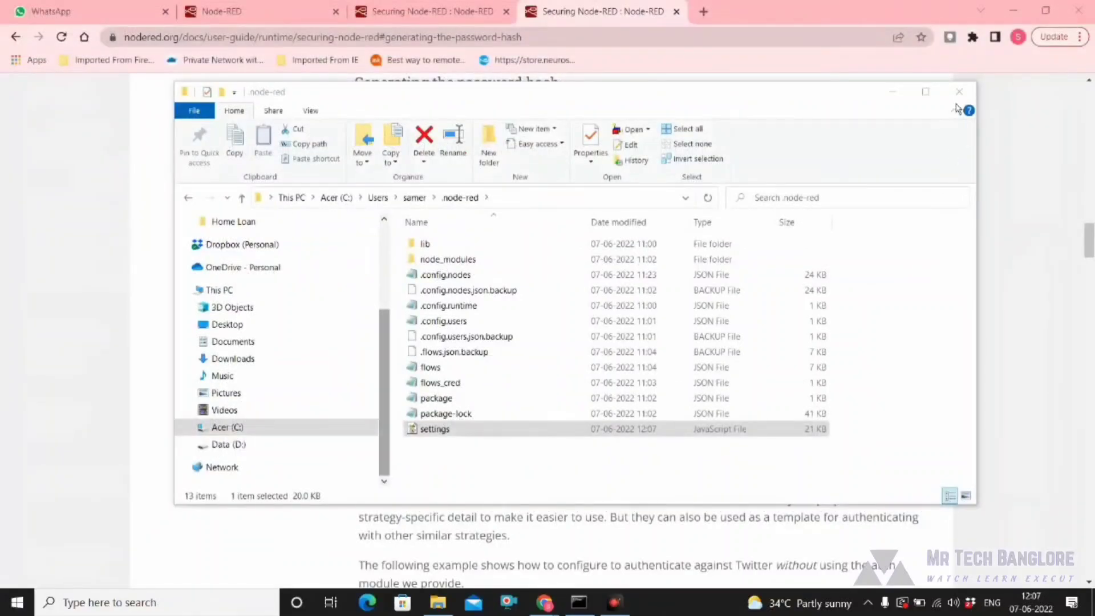
# - Close the .node-red folder and relaunch Node-RED with the node-red command
pyautogui.click(961, 91)
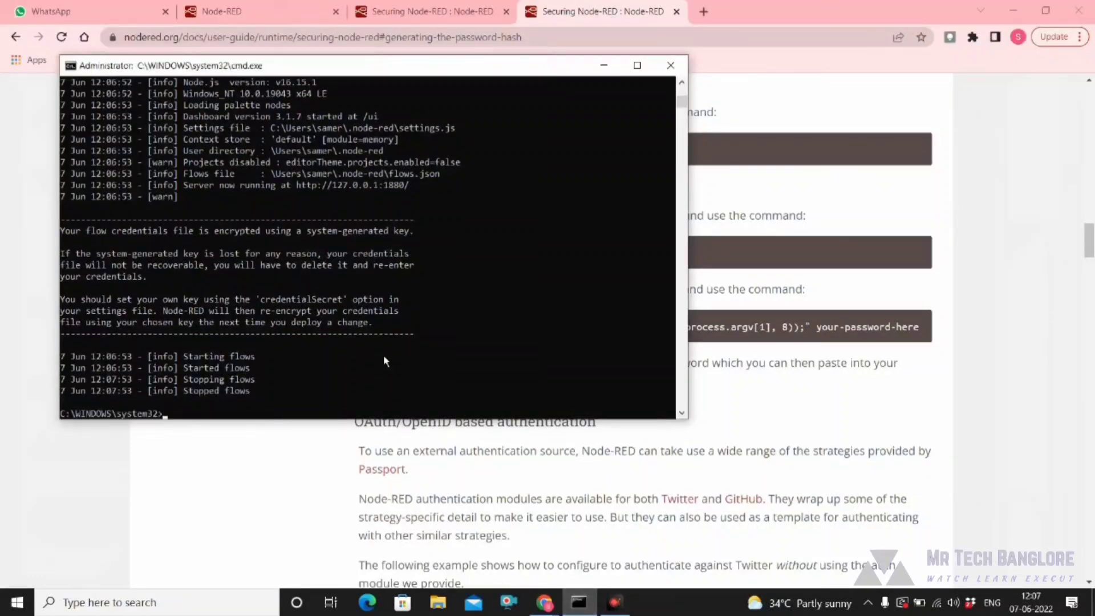
pyautogui.write('node-red')
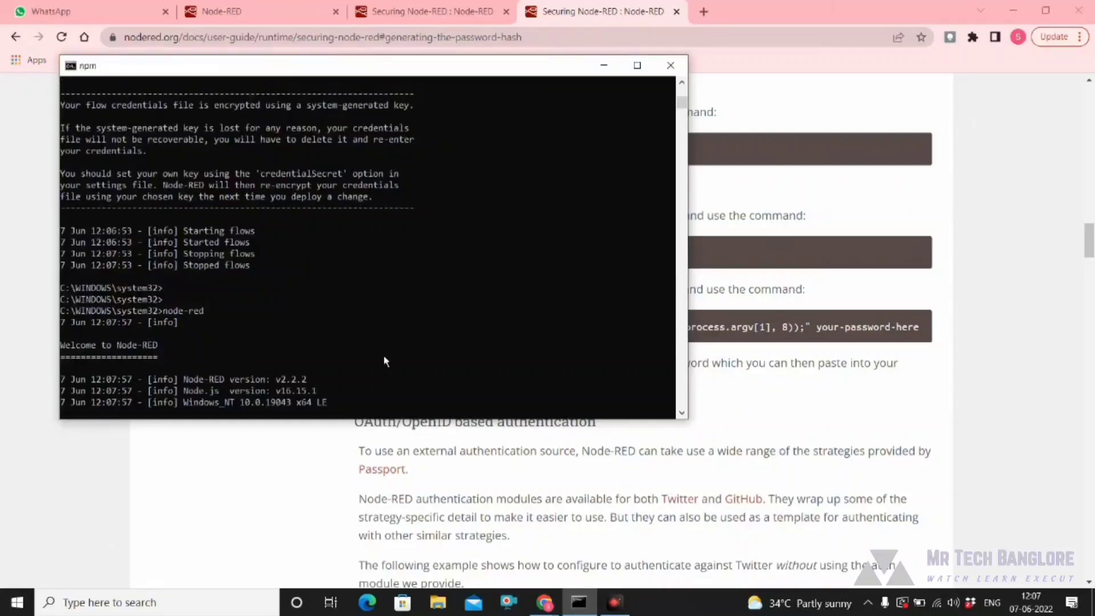
pyautogui.click(1081, 36)
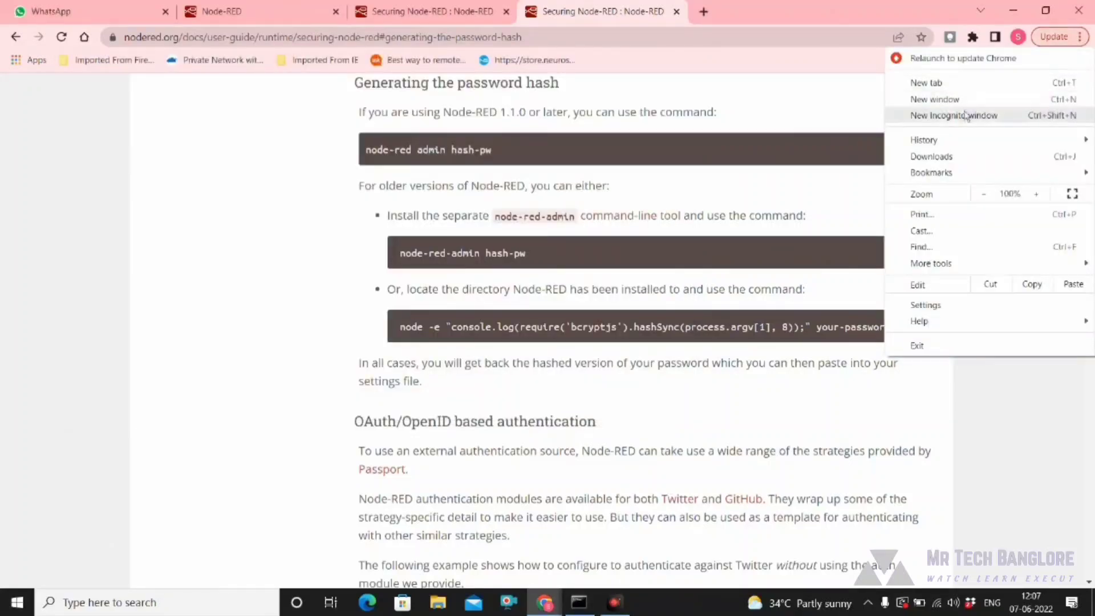
# - Start a new incognito window and enter localhost:1880 in the address bar
pyautogui.click(954, 115)
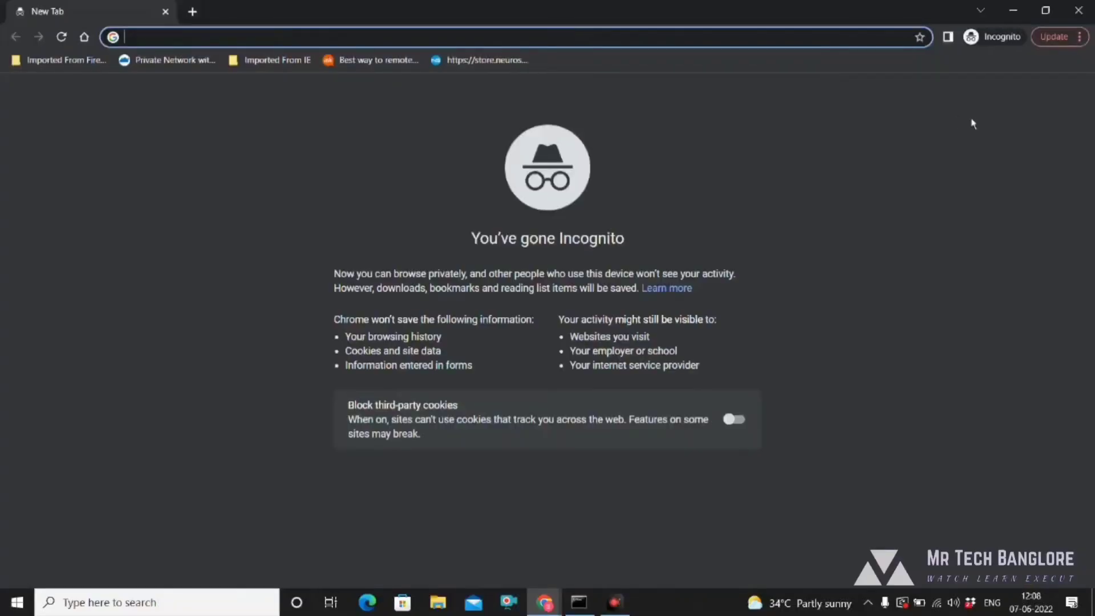
pyautogui.write('localhost:1880')
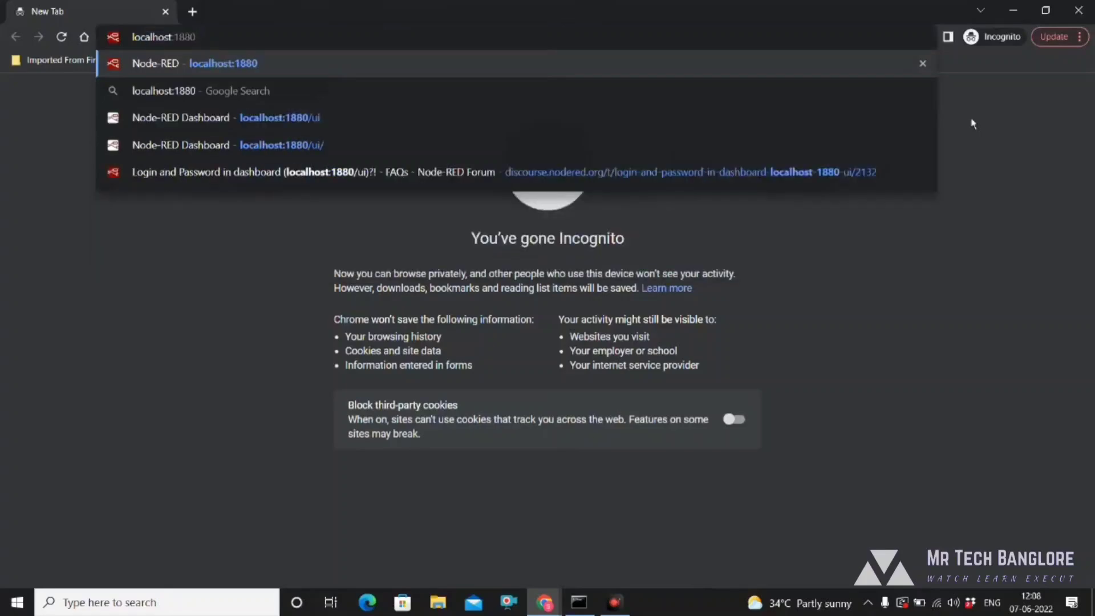